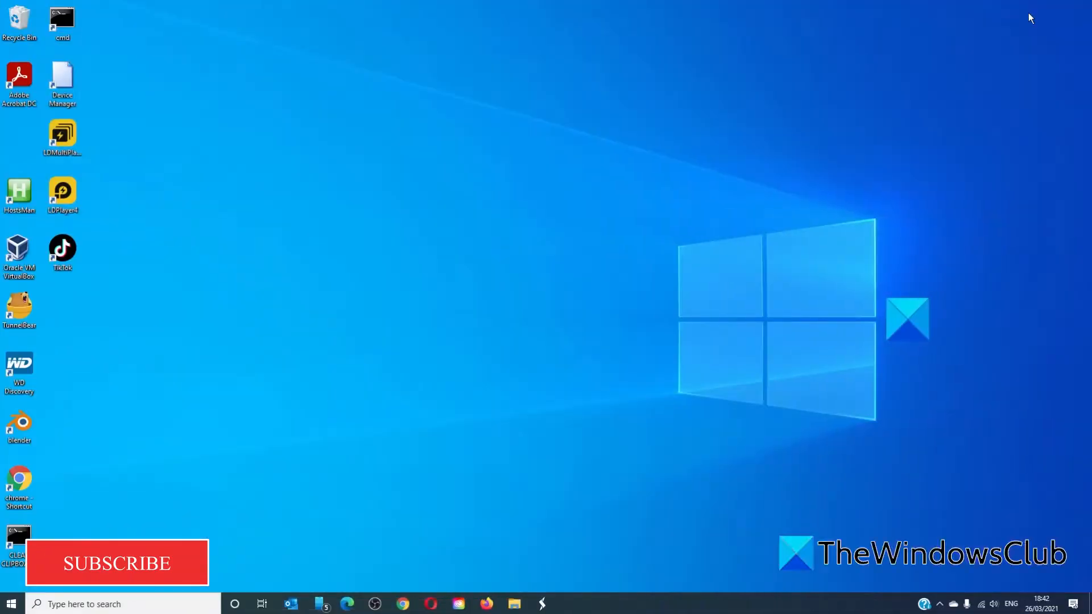
{"action": "mouse_move", "coordinate": [949, 29]}
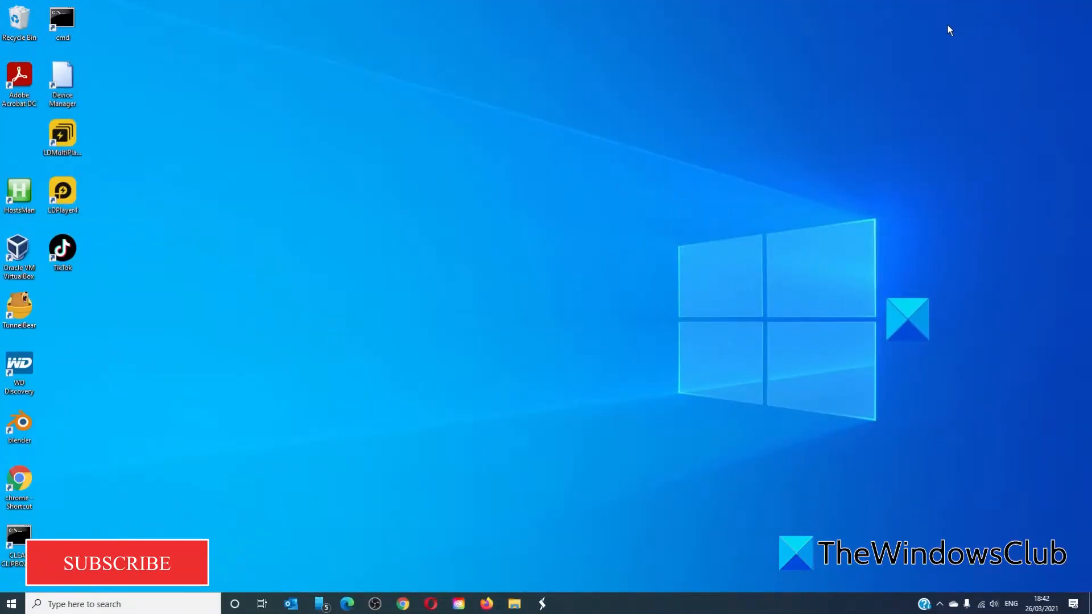
Launch an elevated Command Prompt and enter 'regsvr32.exe vbscript' at the system32 prompt
{"action": "double_click", "coordinate": [62, 19]}
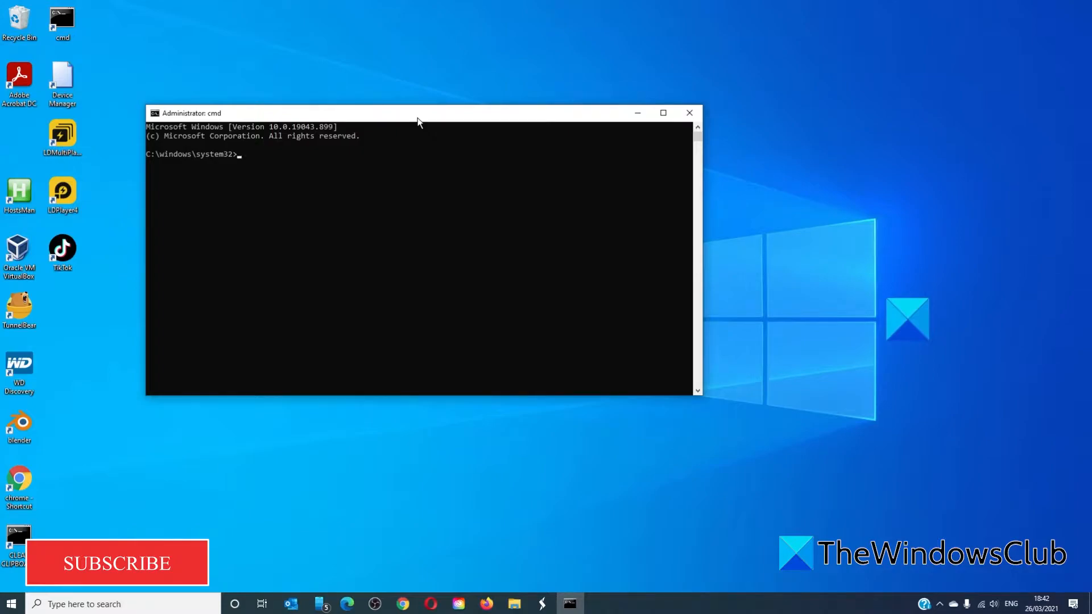
{"action": "type", "text": "reg"}
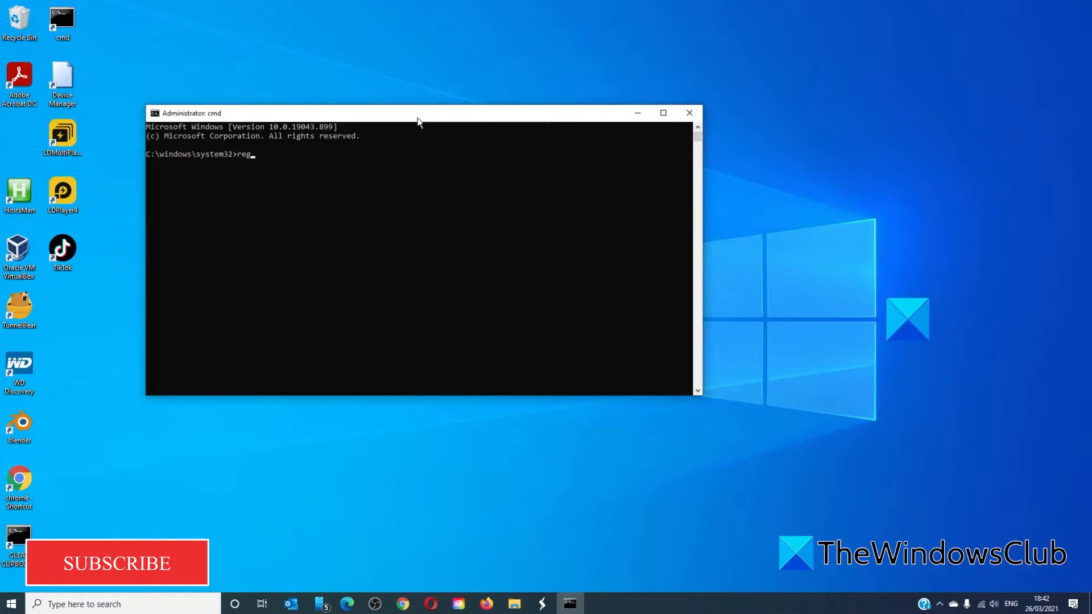
{"action": "type", "text": "svr"}
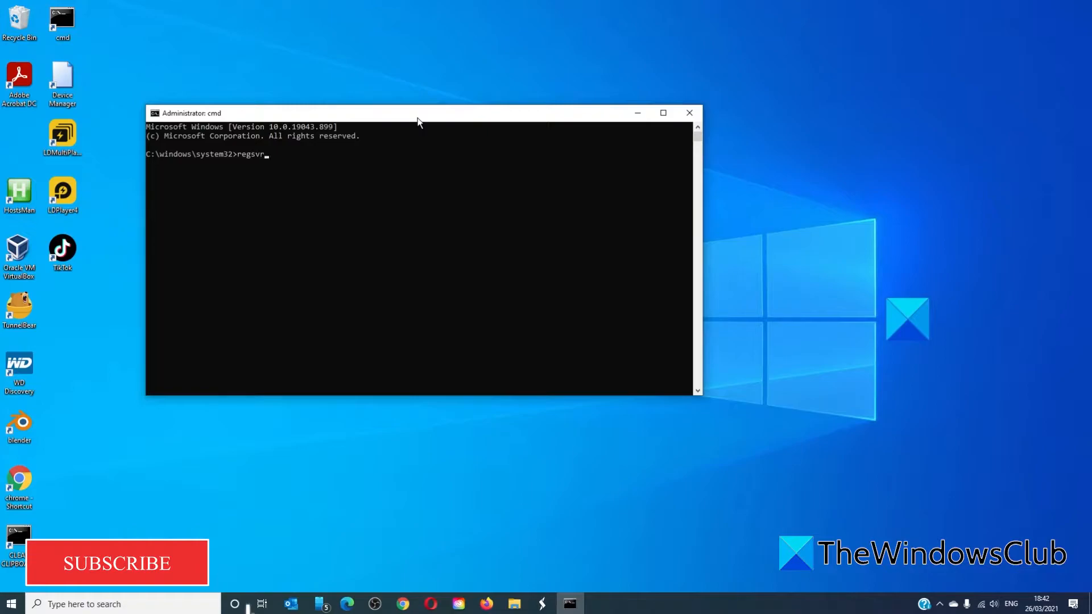
{"action": "type", "text": "32"}
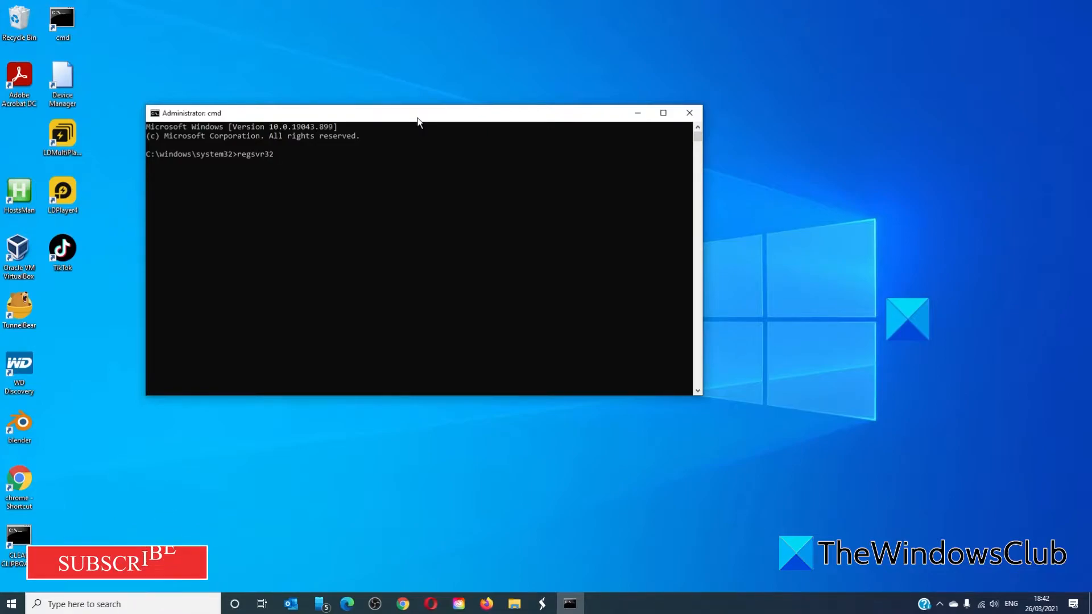
{"action": "type", "text": ".exe"}
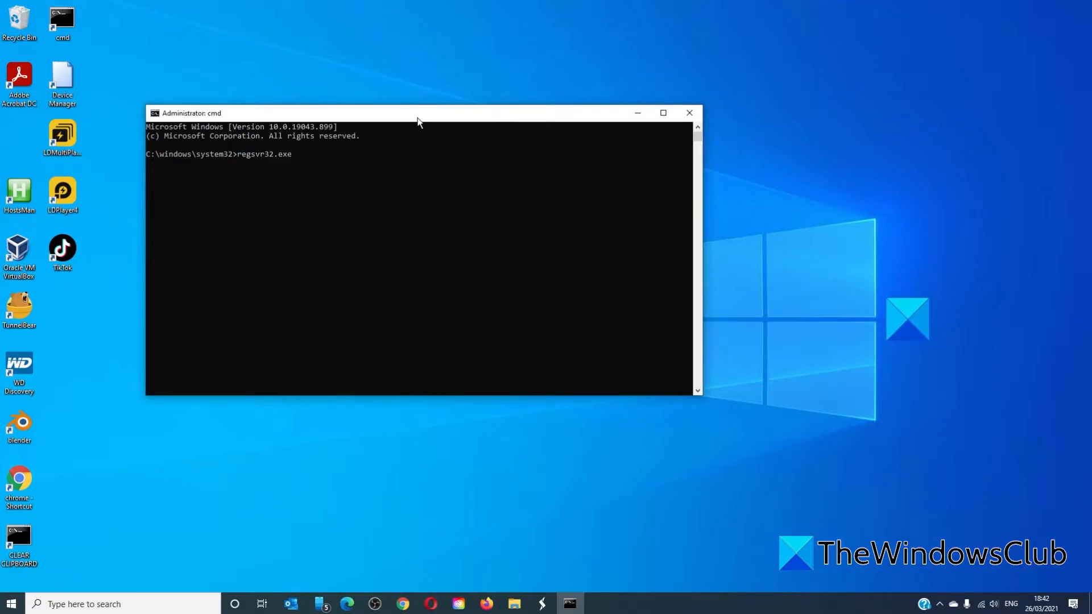
{"action": "type", "text": "v"}
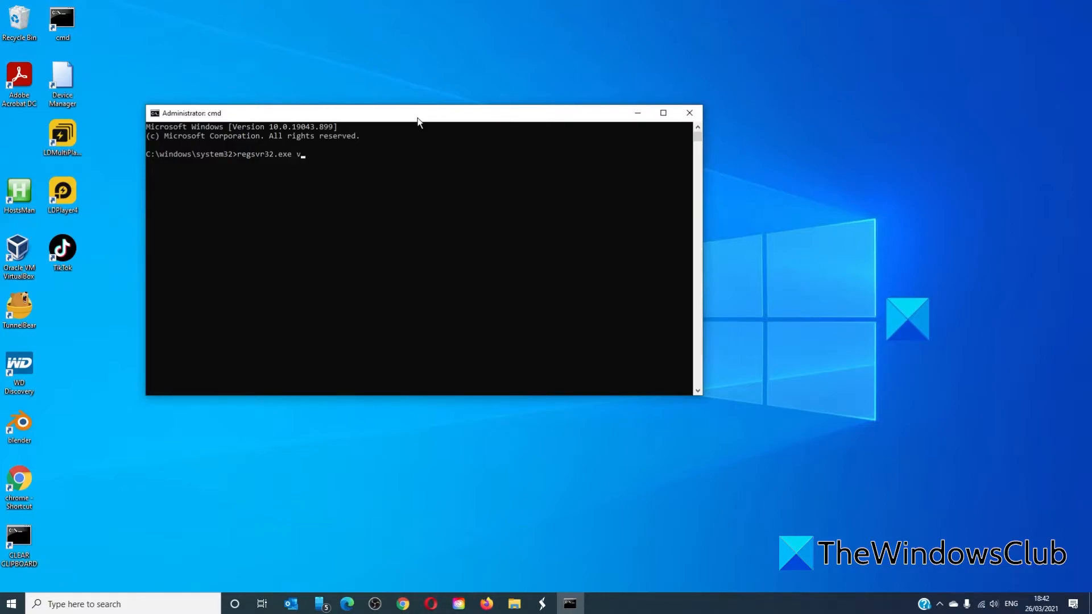
{"action": "type", "text": "bscript.dll"}
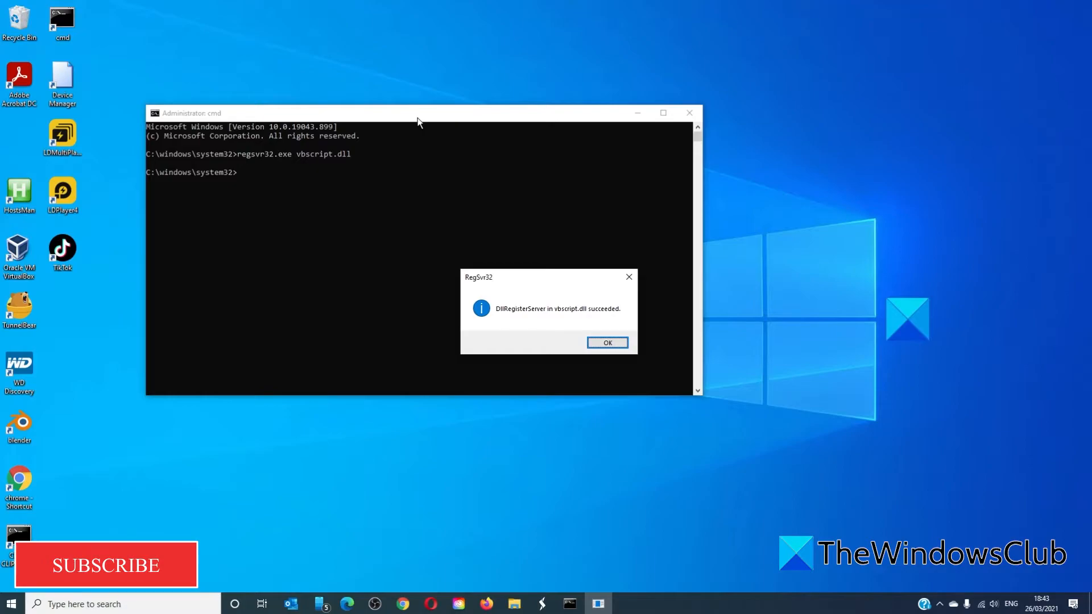
{"action": "mouse_move", "coordinate": [219, 604]}
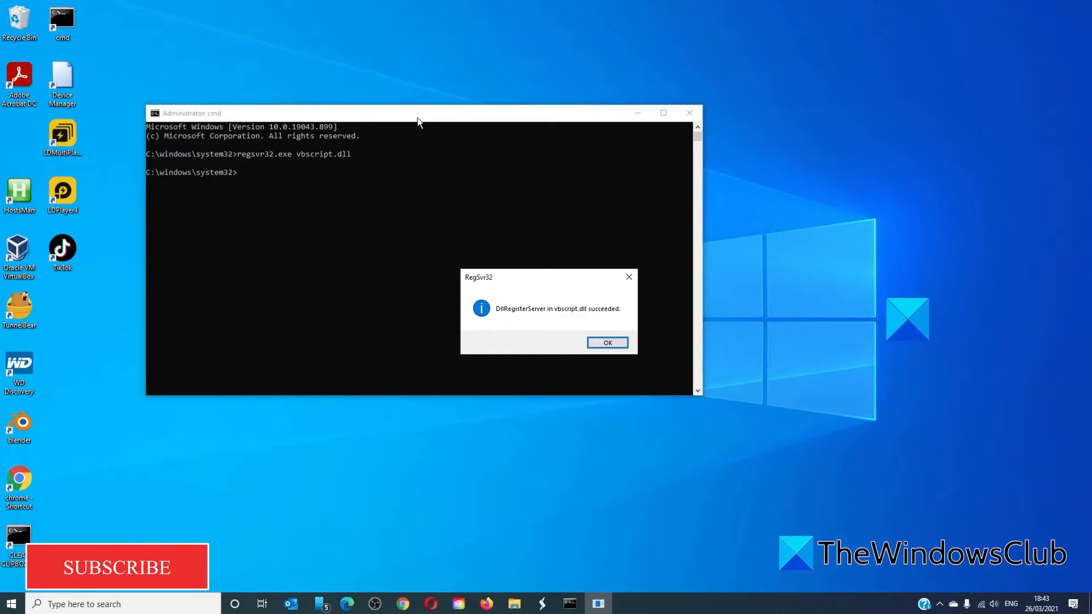
Dismiss the RegSvr32 'DllRegisterServer in vbscript.dll succeeded' message with OK
{"action": "left_click", "coordinate": [605, 343]}
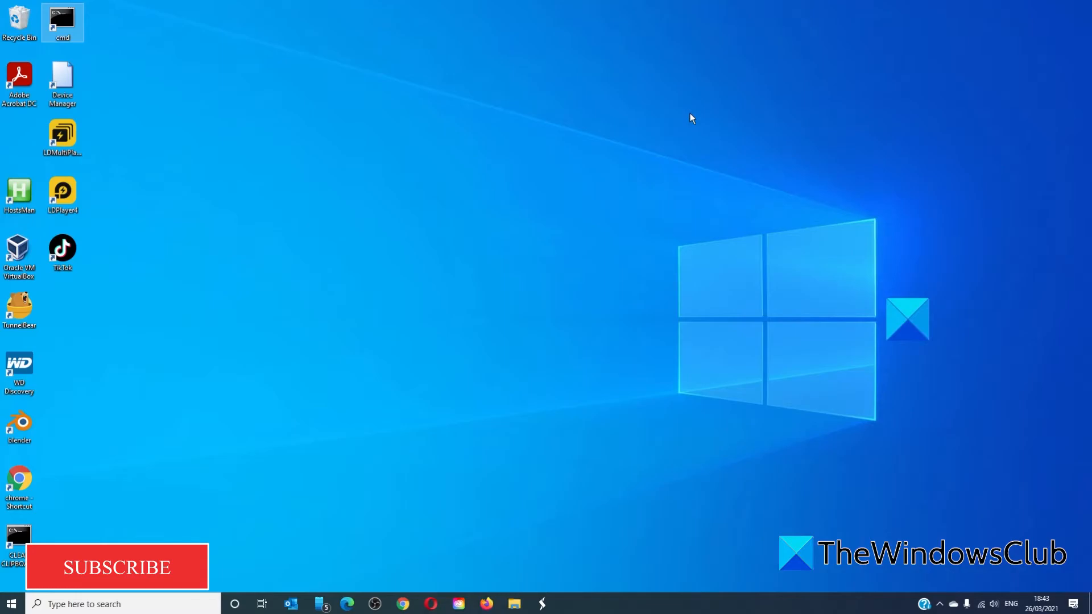
{"action": "mouse_move", "coordinate": [181, 599]}
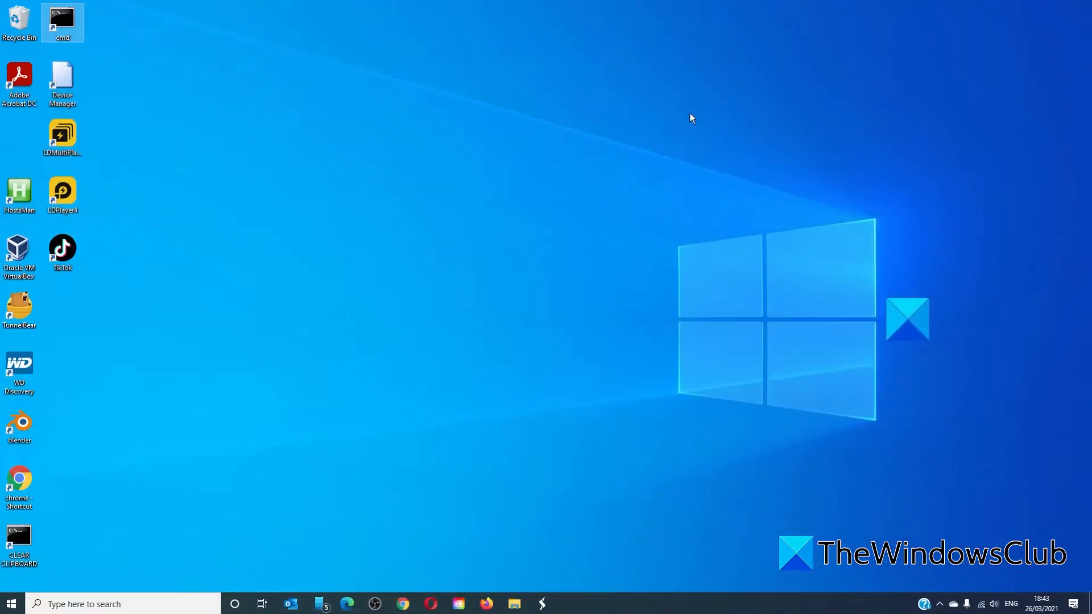
{"action": "mouse_move", "coordinate": [396, 528]}
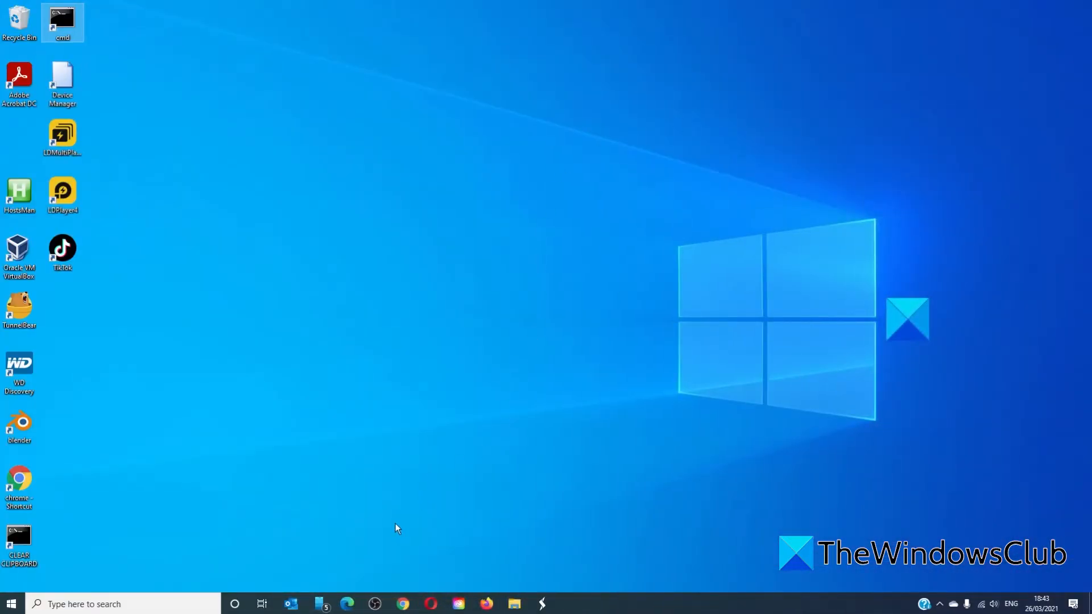
Bring up the TheWindowsClub VB Script DLL registration article in Edge and skim through it
{"action": "left_click", "coordinate": [347, 604]}
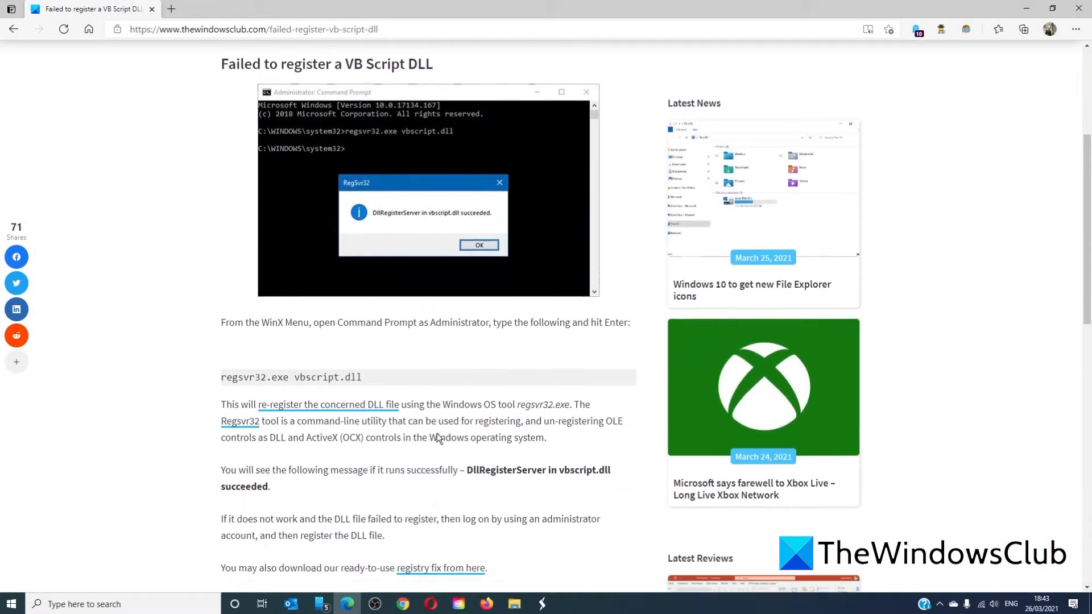
{"action": "scroll", "scroll_direction": "down", "scroll_amount": 3}
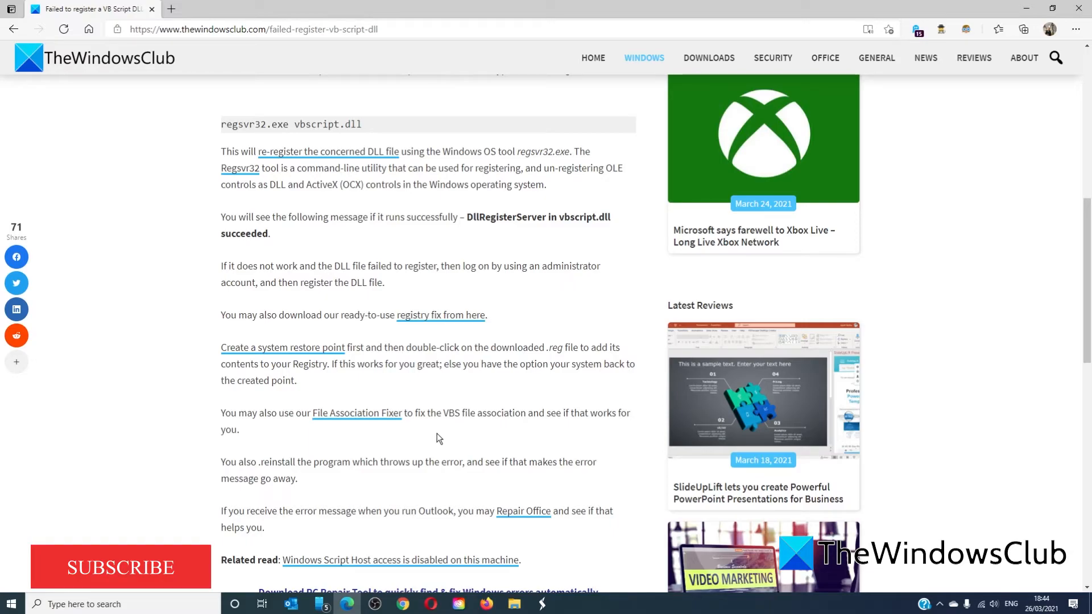
{"action": "scroll", "scroll_direction": "up", "scroll_amount": 3}
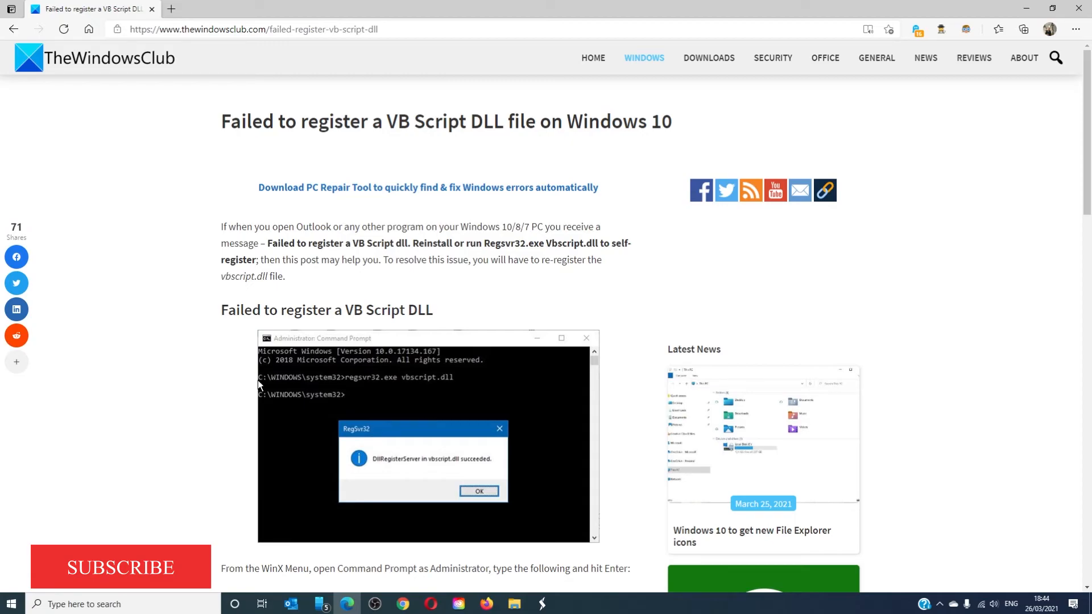
{"action": "mouse_move", "coordinate": [210, 603]}
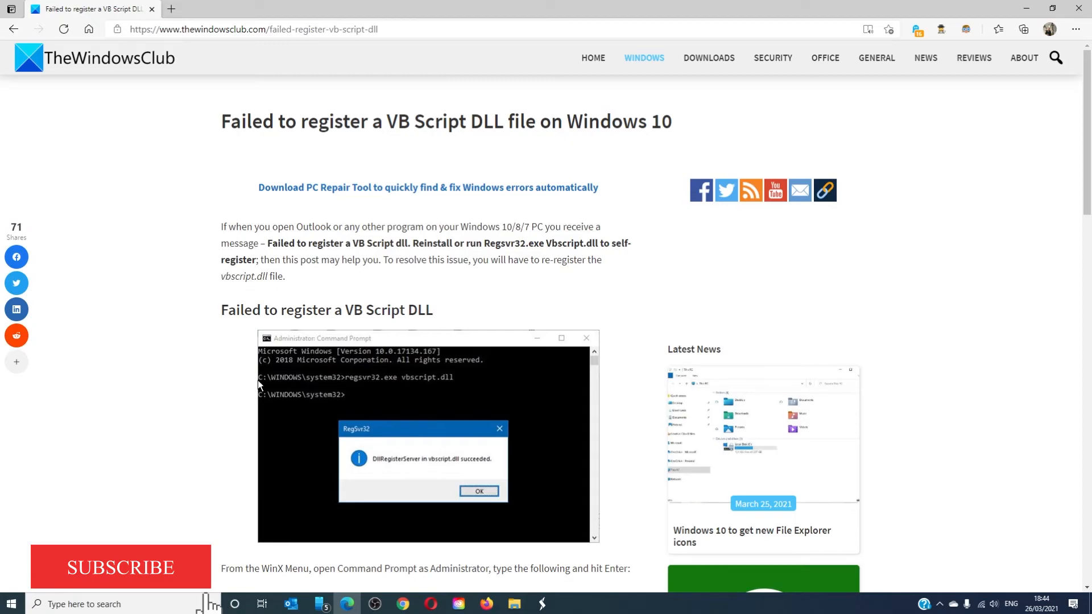